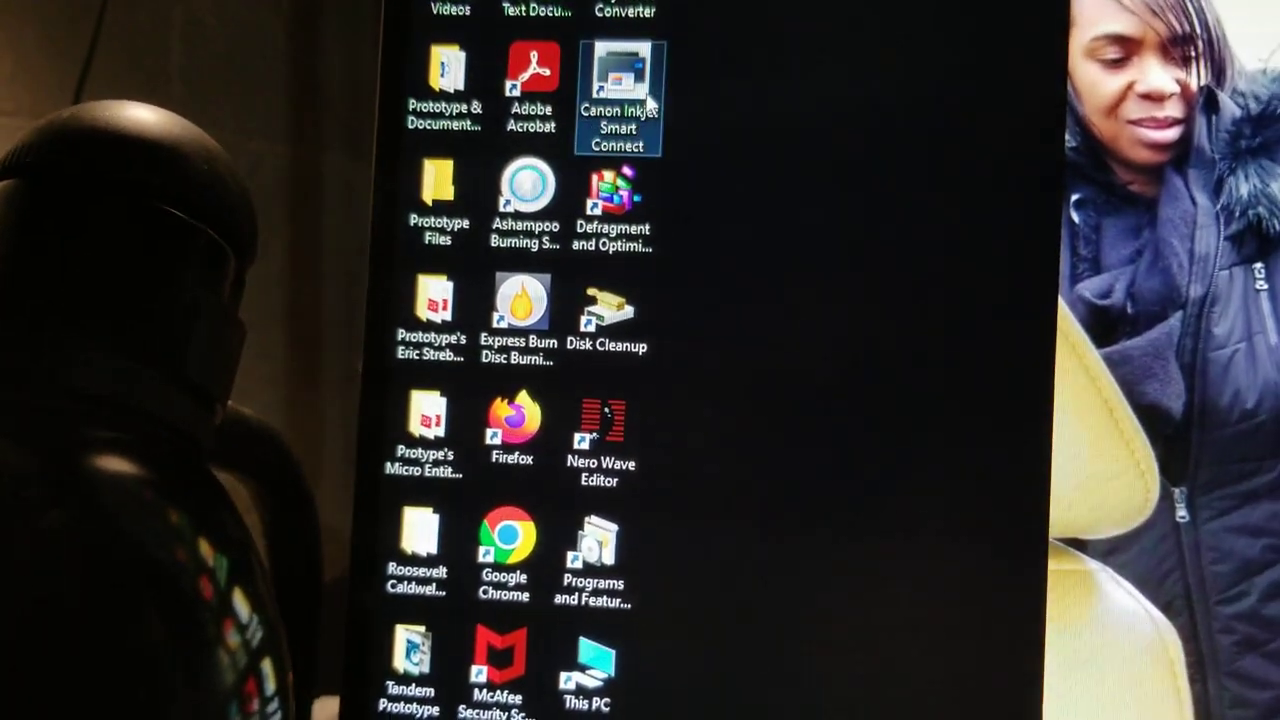
# - Launch Canon Inkjet Smart Connect from its desktop shortcut
pyautogui.doubleClick(618, 96)
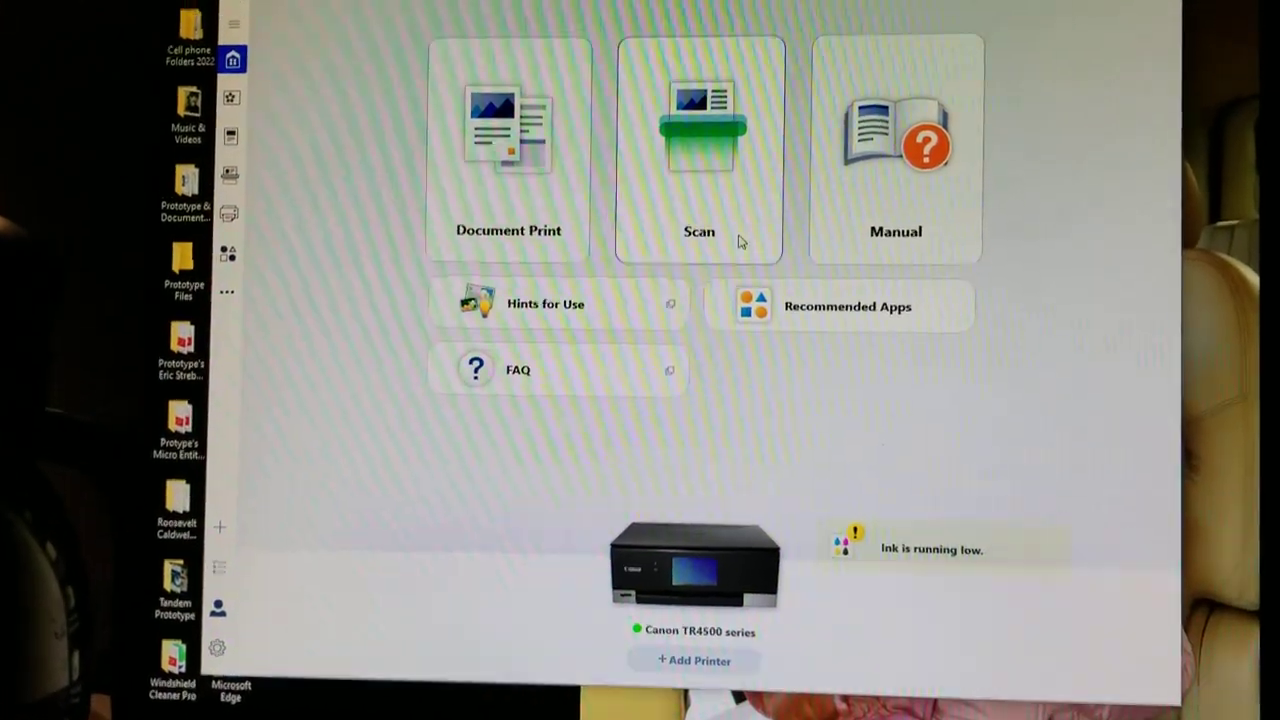
# - Set up a Document scan using the Platen (flatbed), Letter size at 300 dpi
pyautogui.click(700, 150)
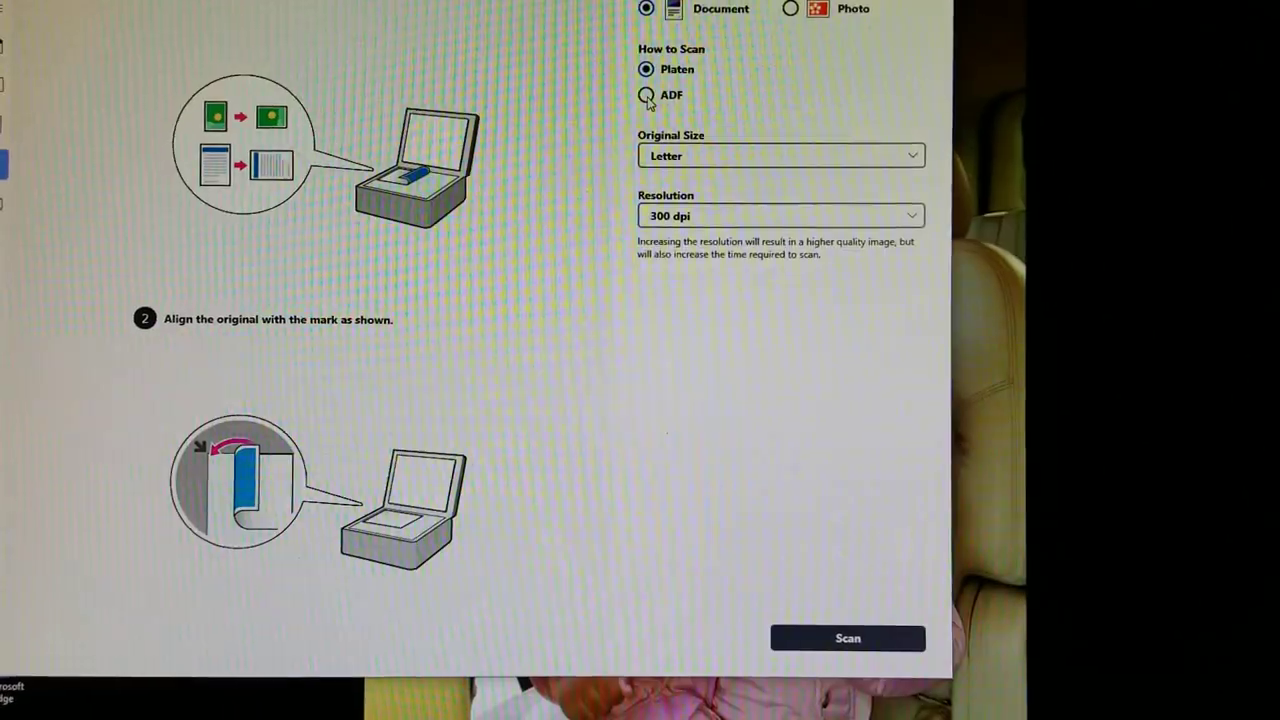
pyautogui.click(646, 94)
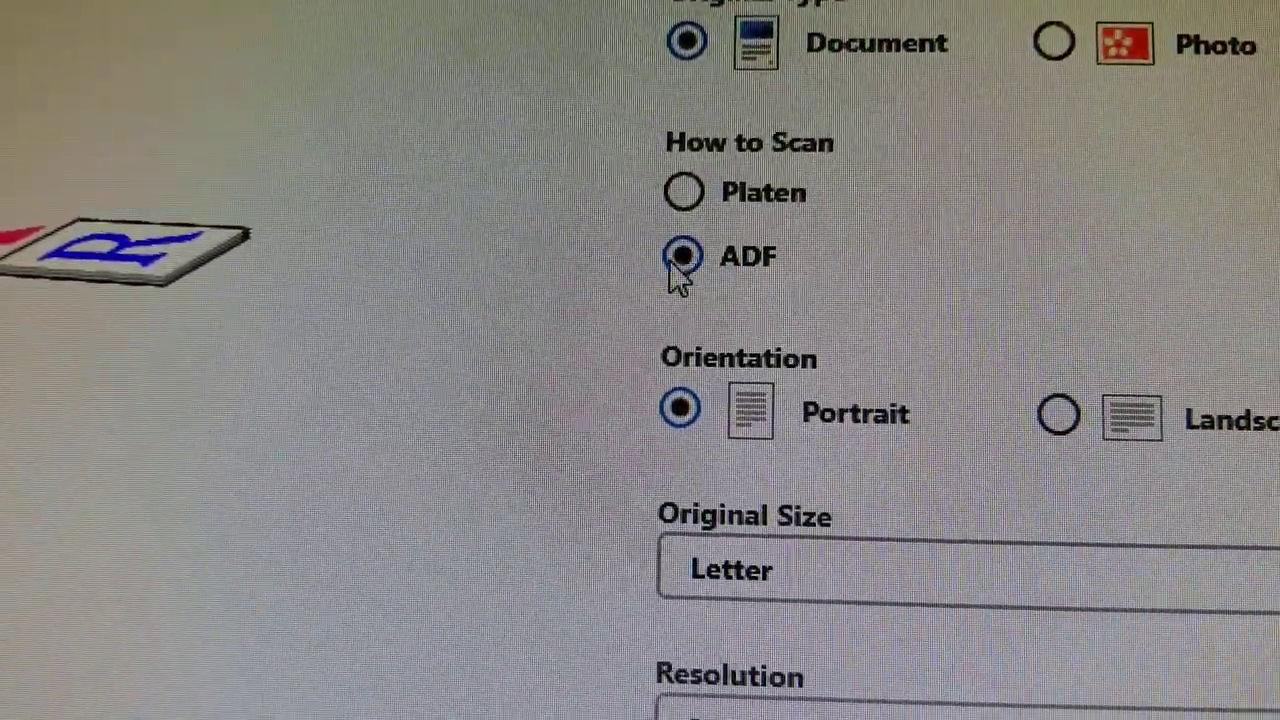
pyautogui.click(684, 194)
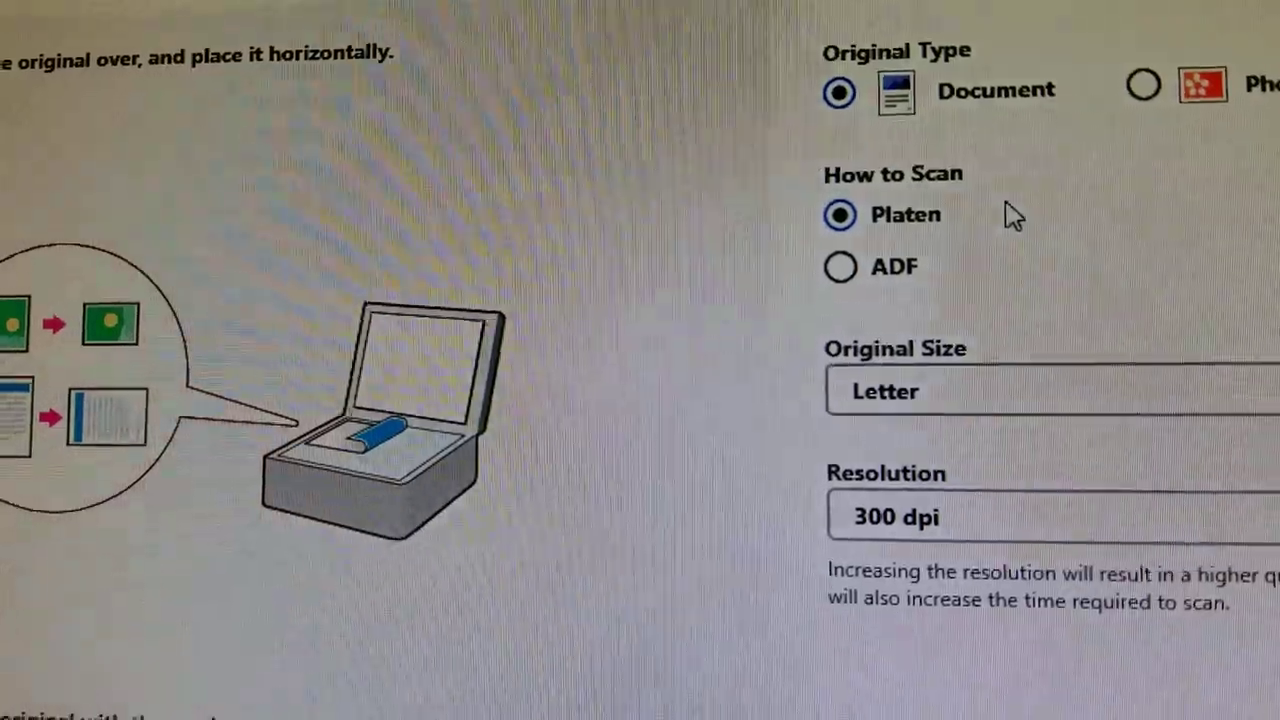
pyautogui.scroll(-3)
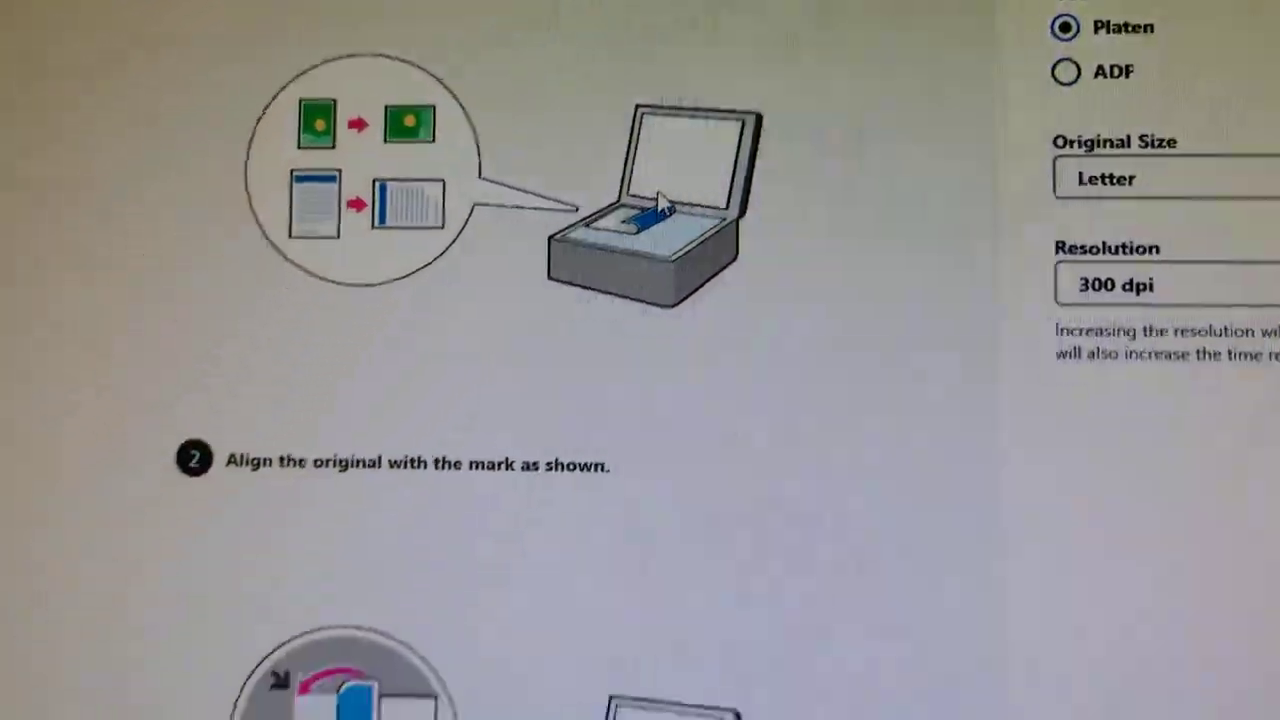
pyautogui.scroll(3)
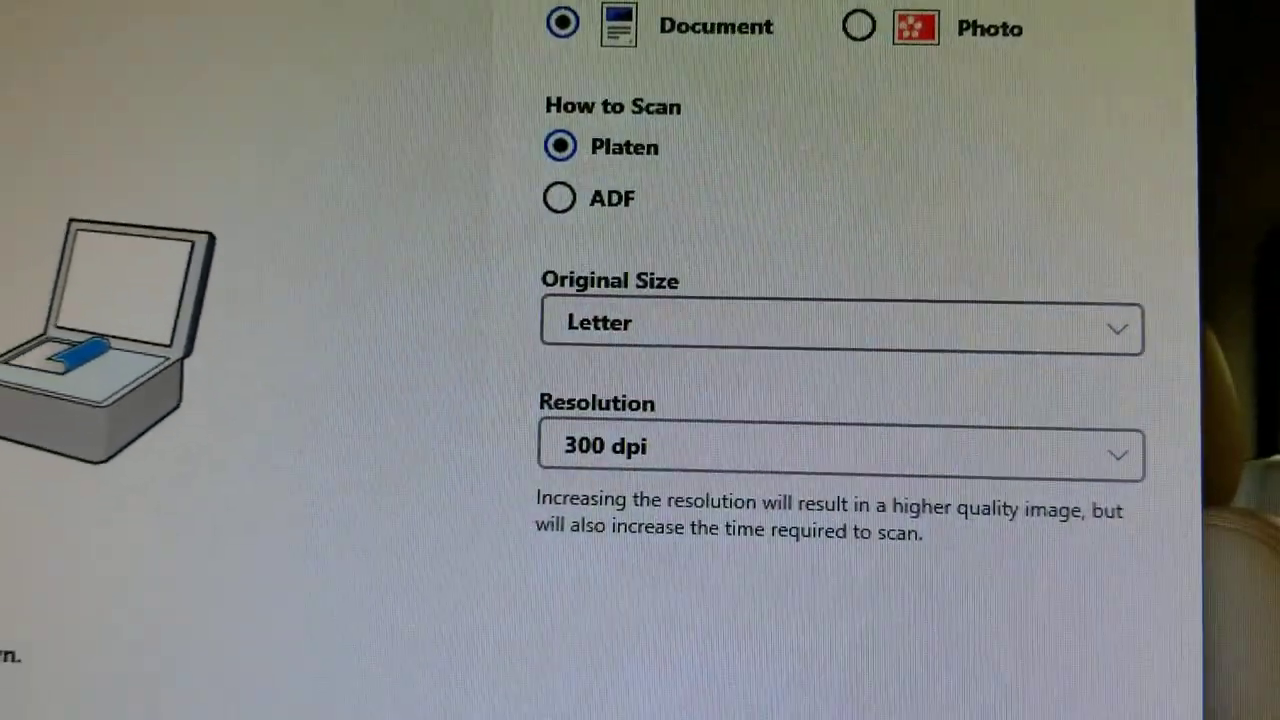
pyautogui.scroll(-3)
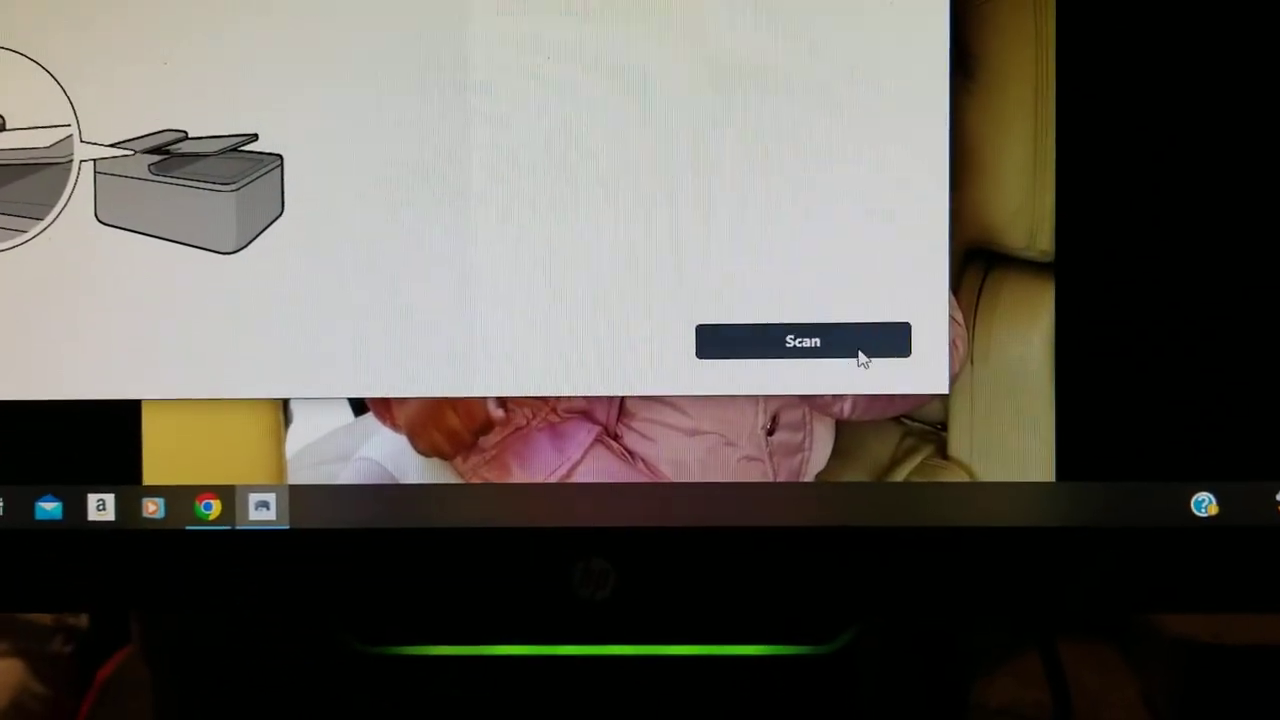
# - Scan the pages with 'Save multiple pages to a single file' enabled
pyautogui.click(802, 340)
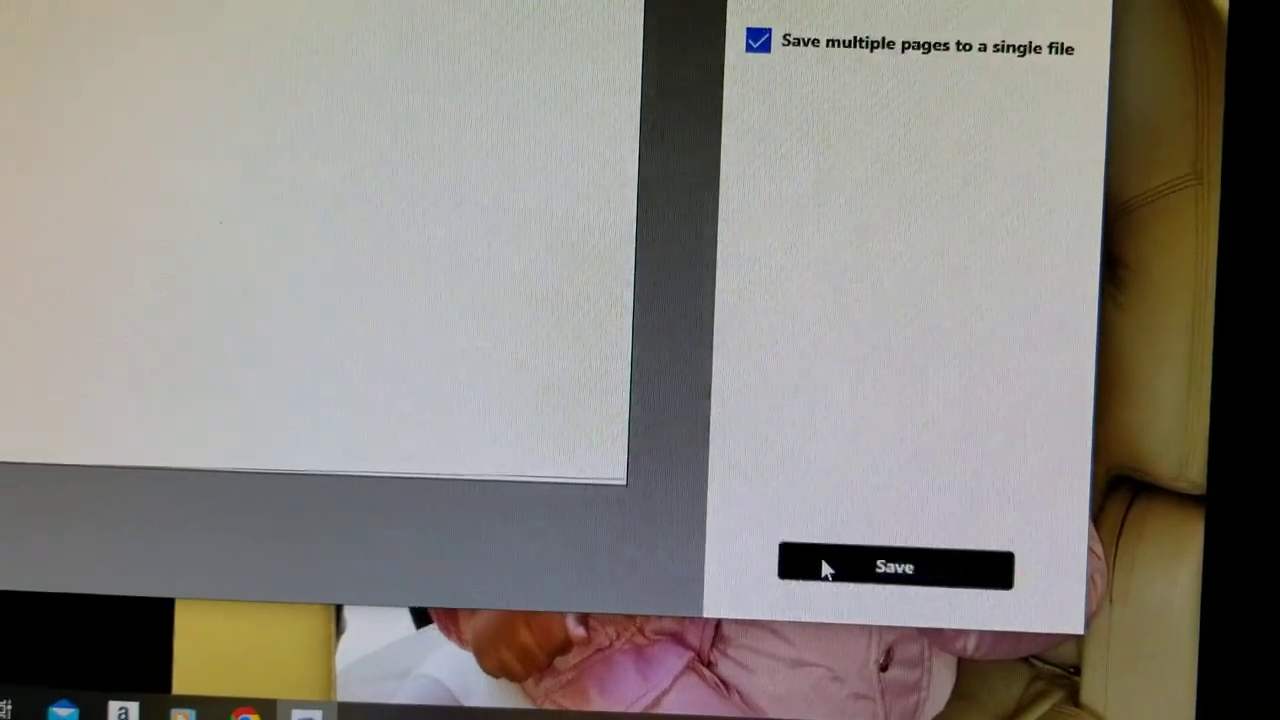
# - Save the scan as IMG_1152023182929.pdf on the Desktop and confirm
pyautogui.click(892, 566)
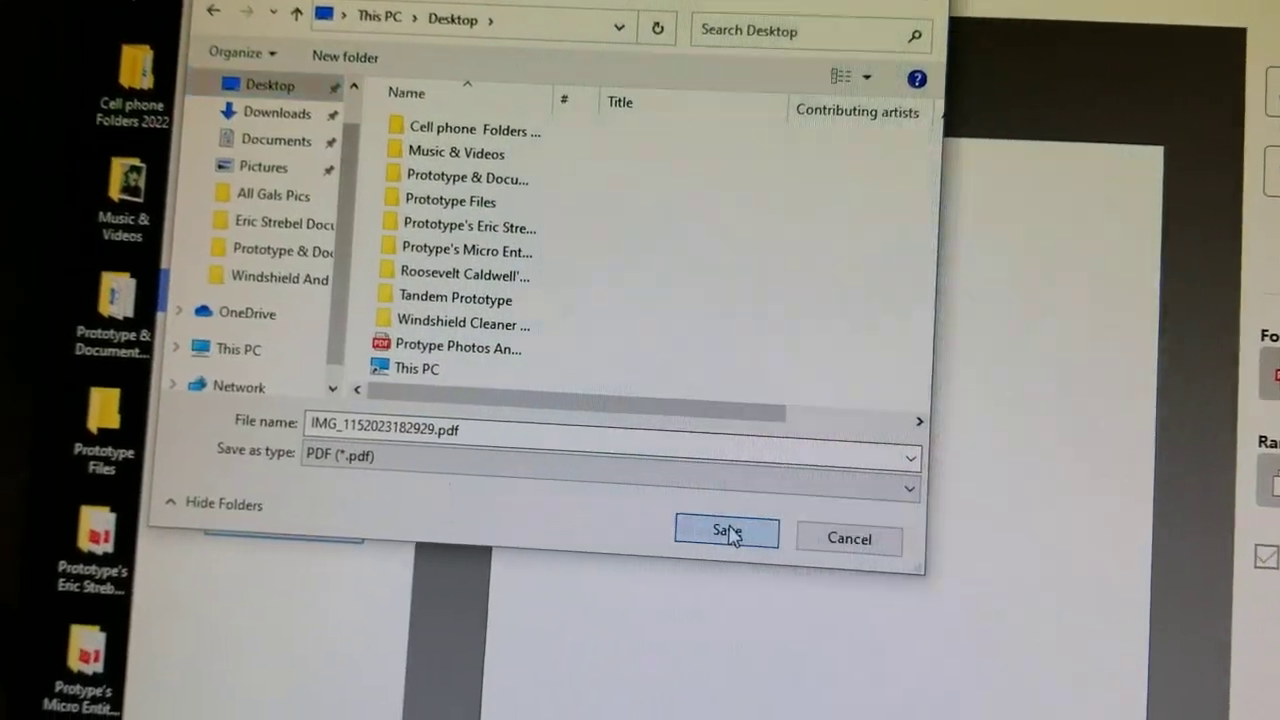
pyautogui.click(726, 532)
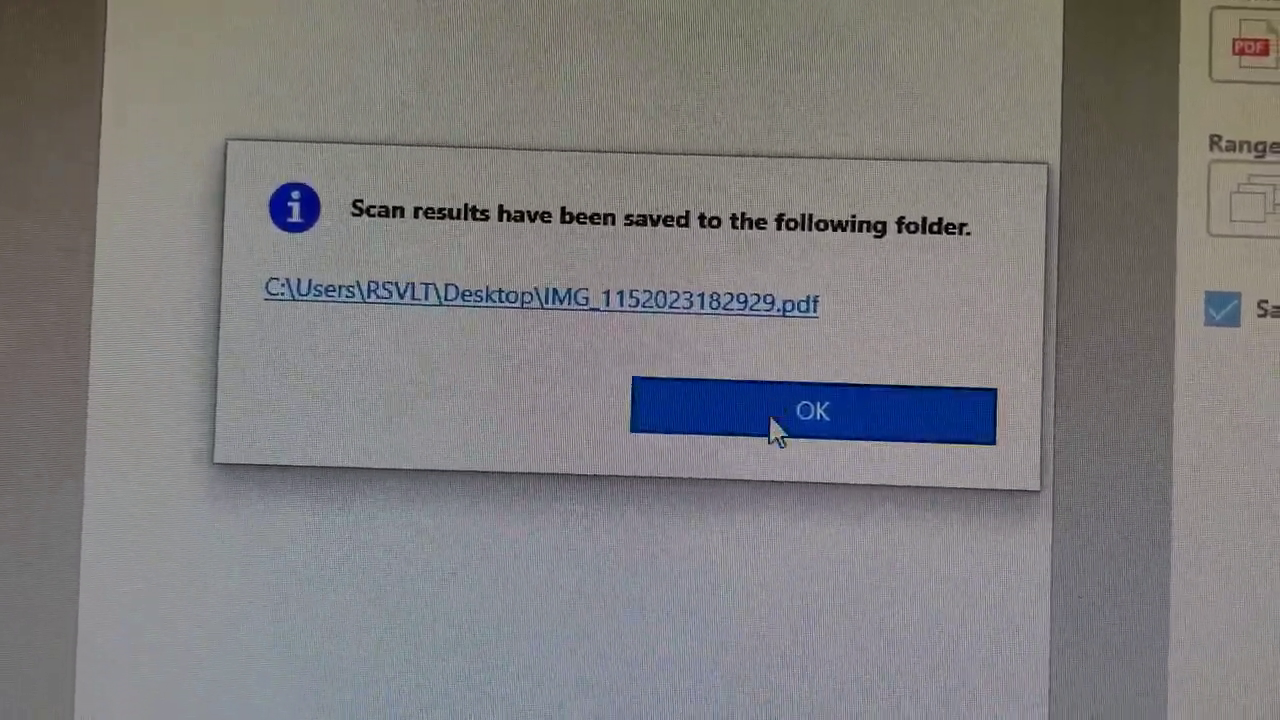
pyautogui.click(812, 412)
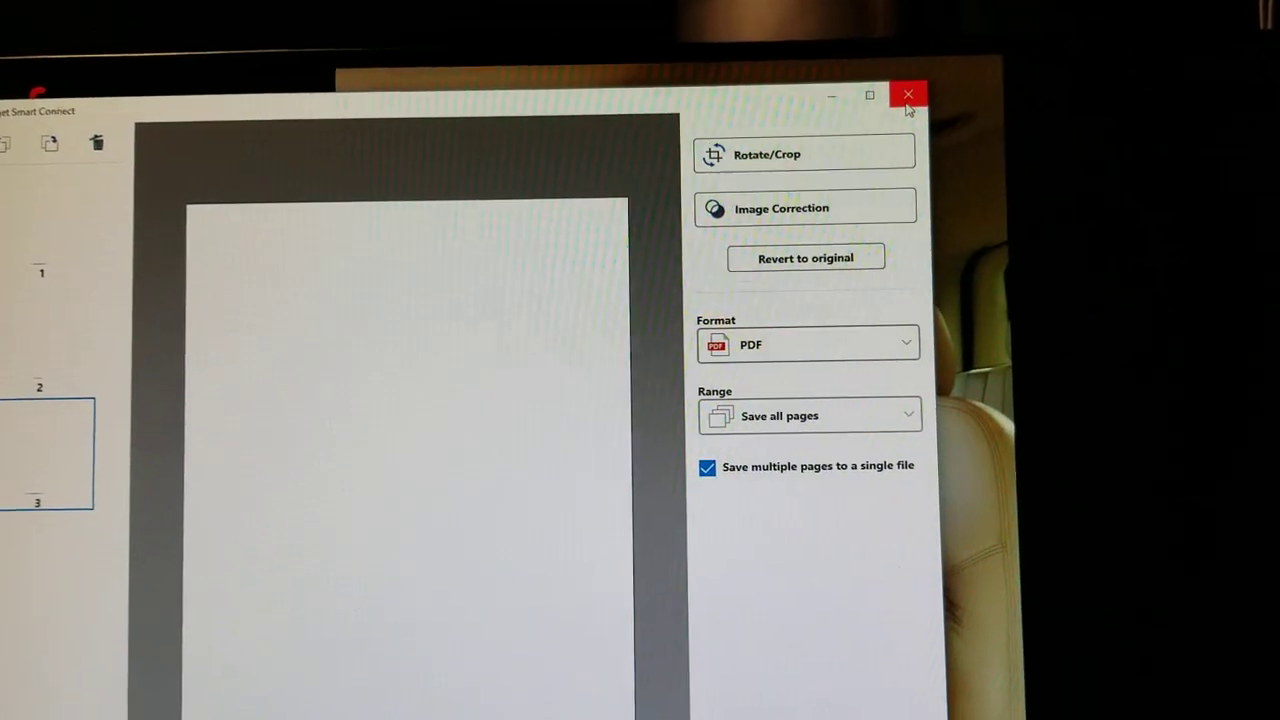
# - Close the scanning app and view IMG_1152023182929.pdf from the desktop in Edge
pyautogui.click(908, 94)
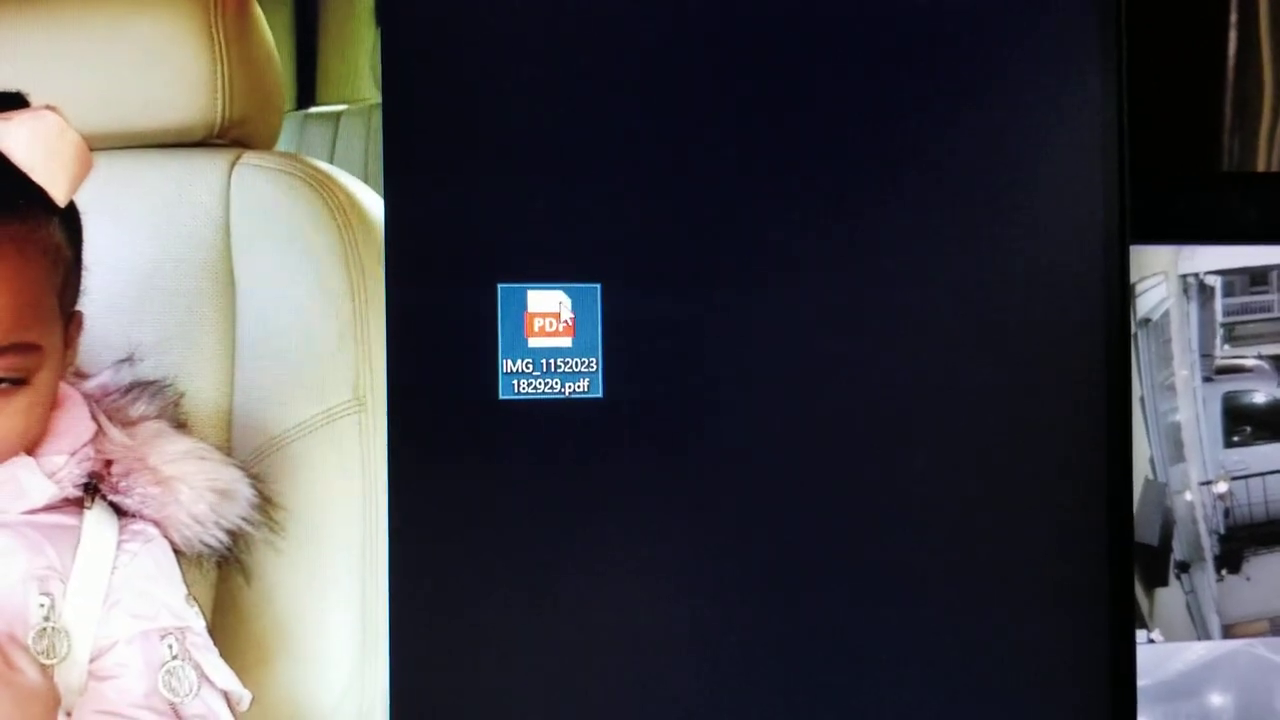
pyautogui.doubleClick(548, 318)
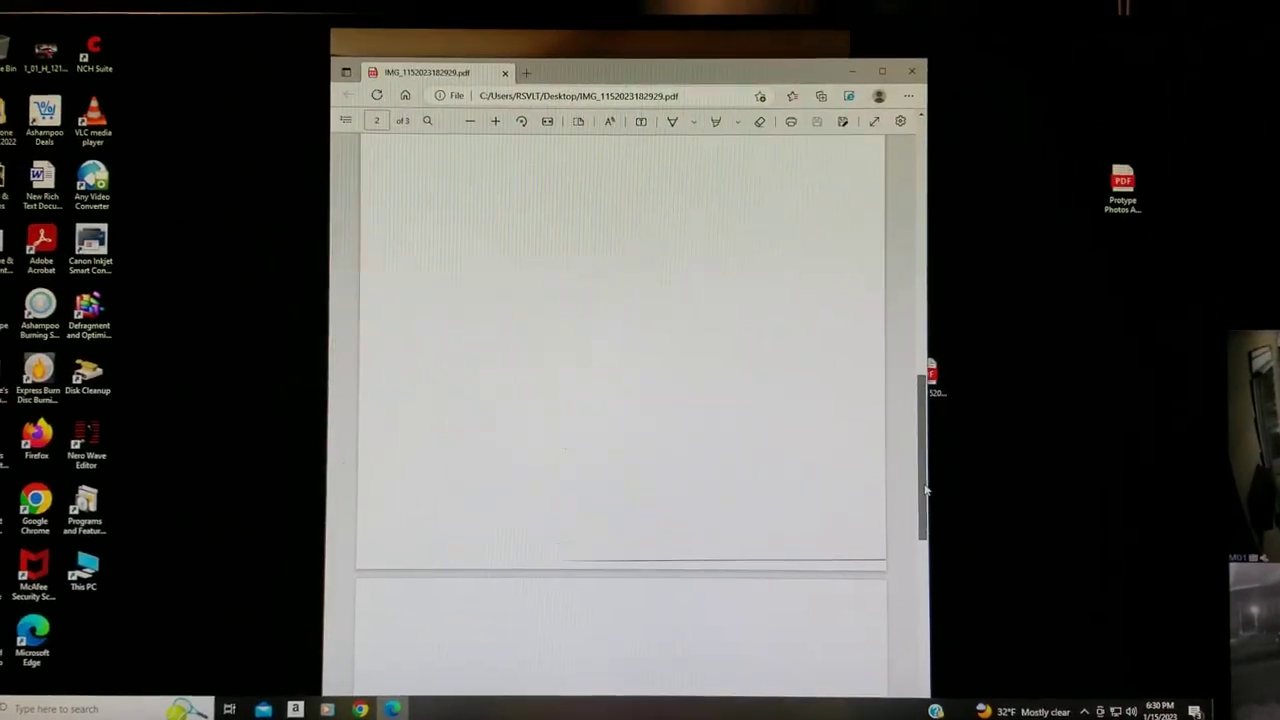